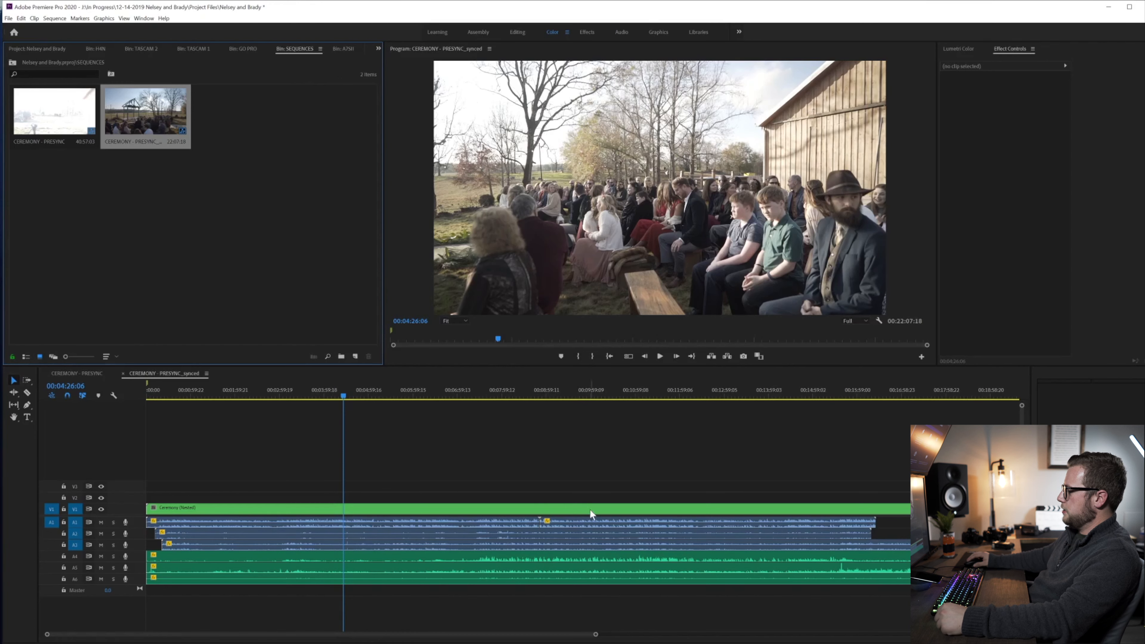
- Enable multi-camera on the nested Ceremony clip from its context menu
right_click(592, 511)
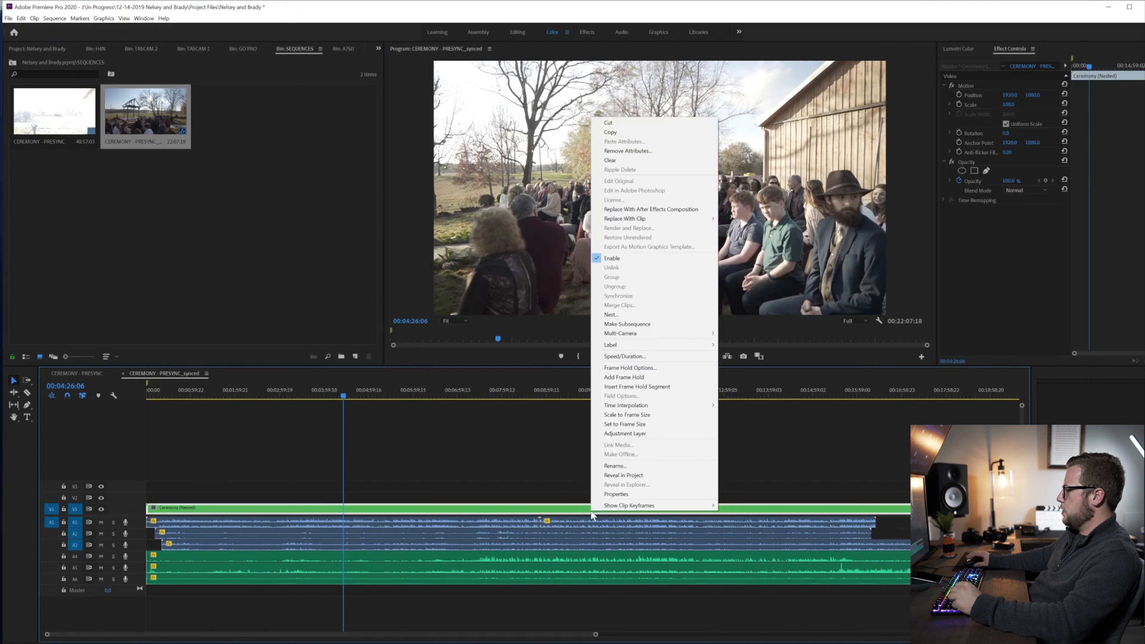
mouse_move(620, 332)
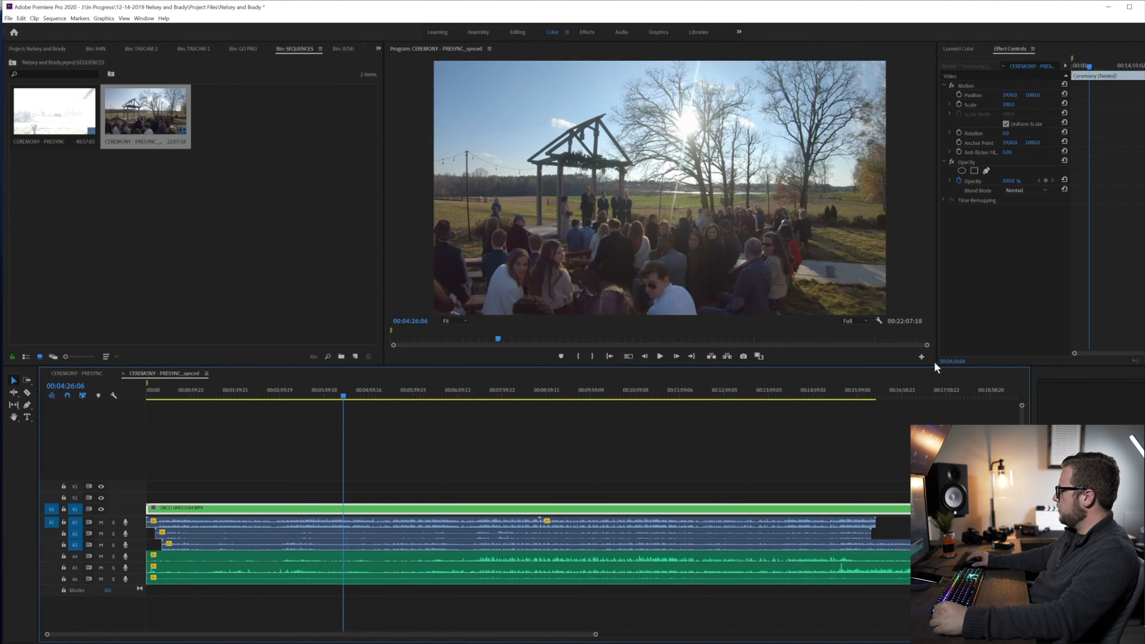
- Add the Toggle Multi-Camera View button to the Program Monitor and switch to multicam view
click(921, 355)
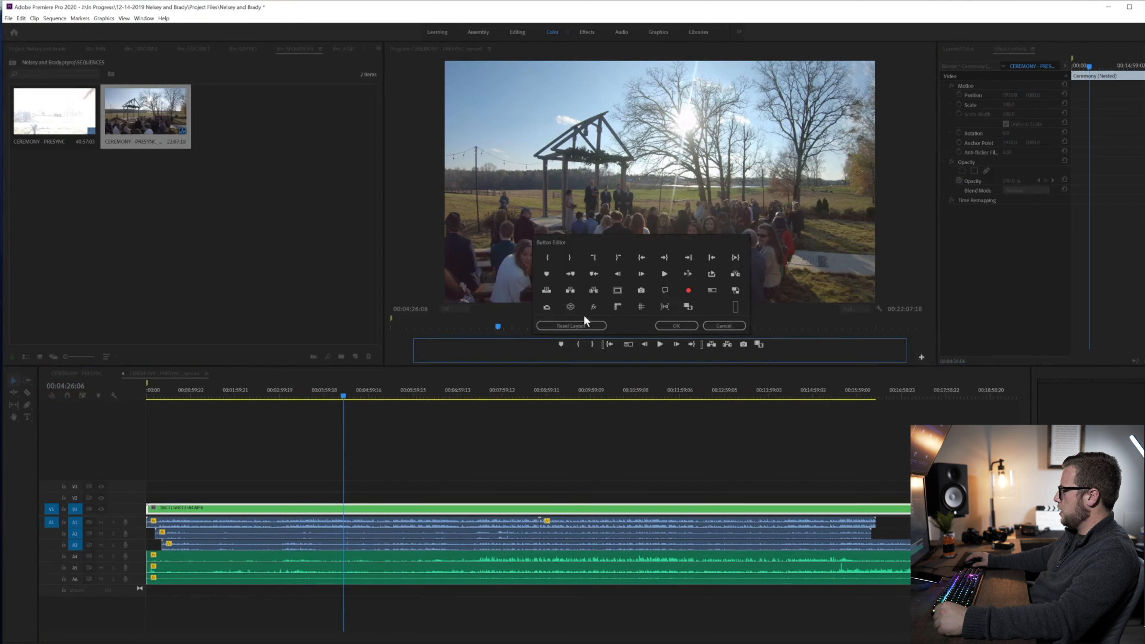
click(674, 326)
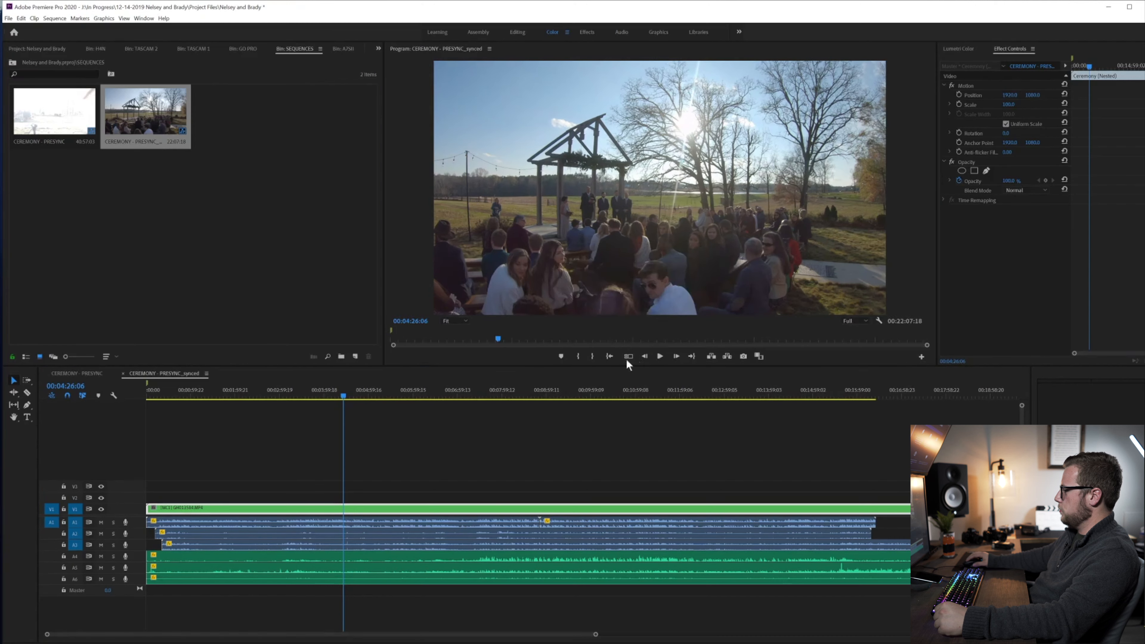
click(626, 357)
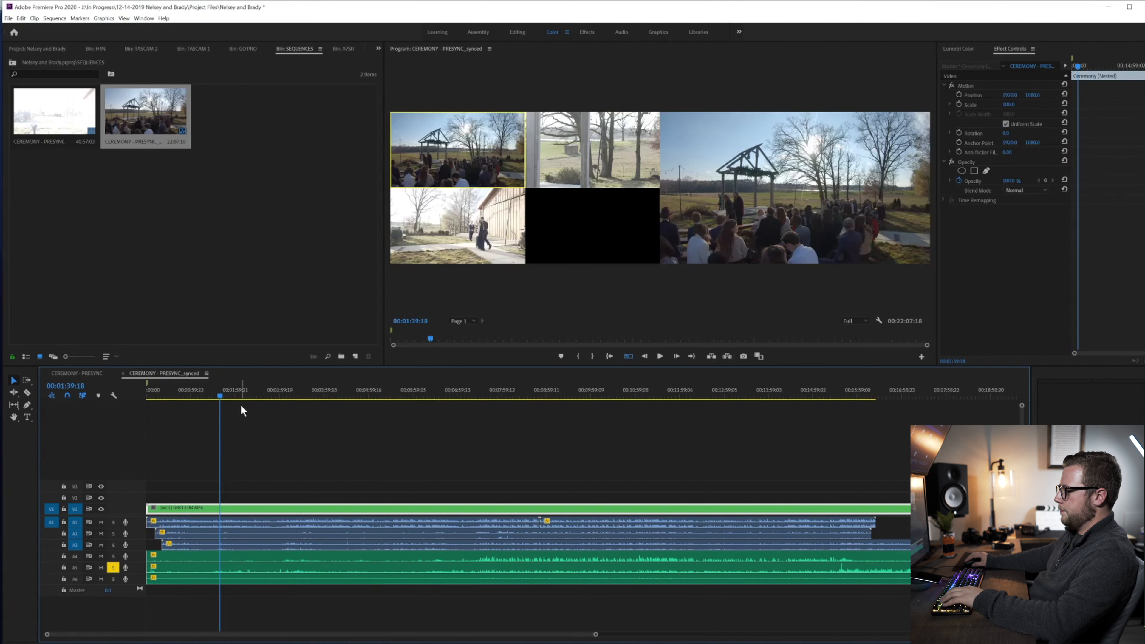
click(659, 357)
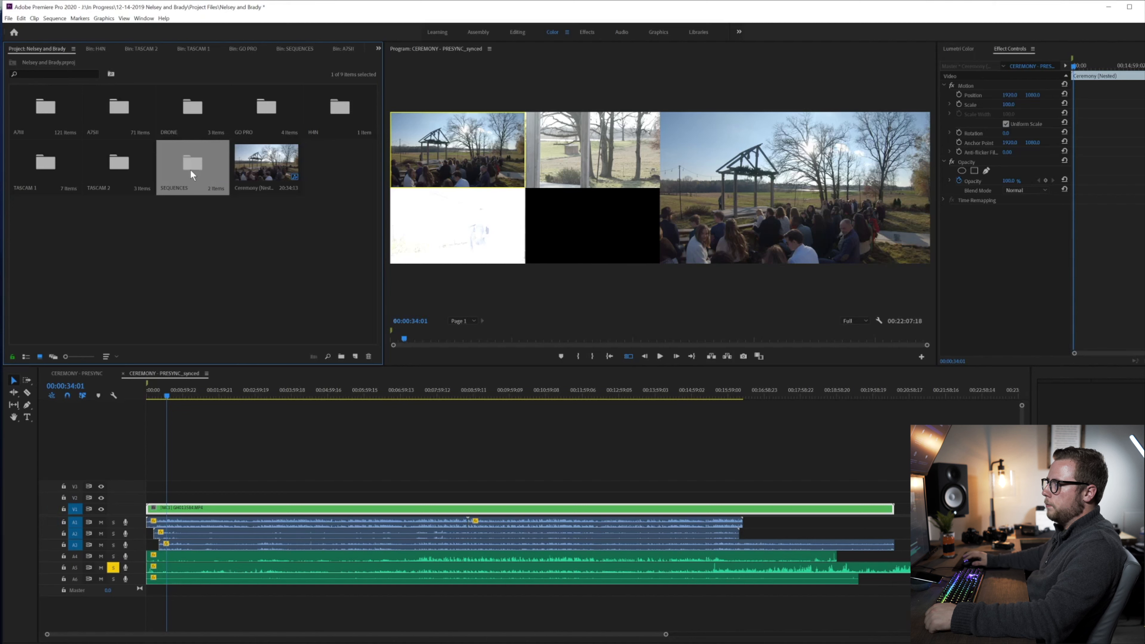
double_click(192, 163)
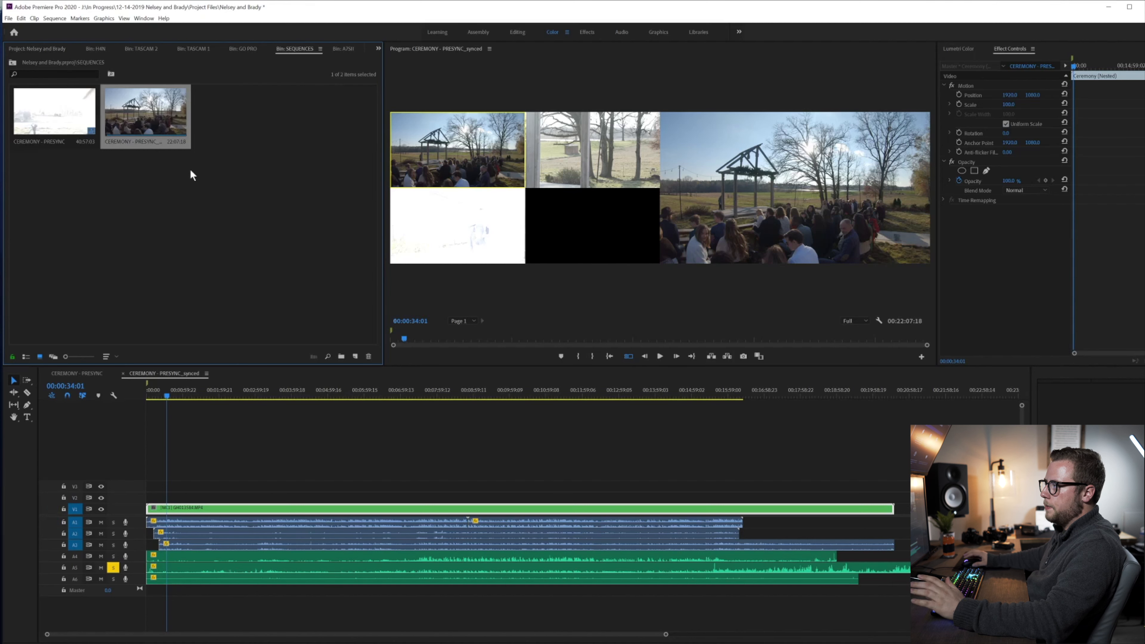